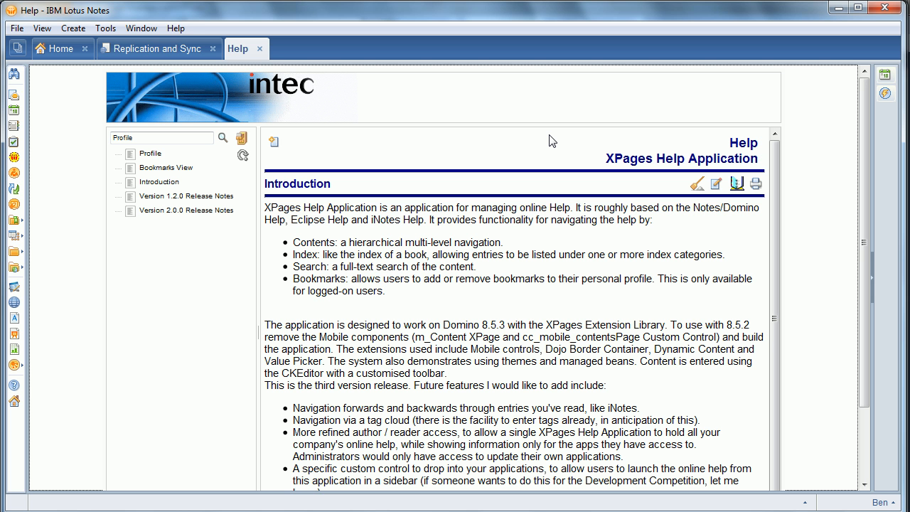
{"action": "mouse_move", "coordinate": [730, 233]}
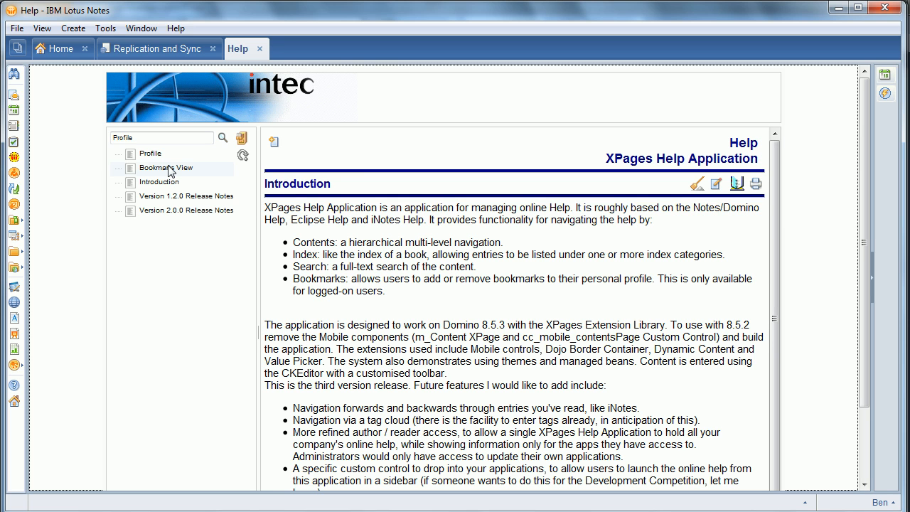
Search the help navigator for INTEC, then for View, listing Search View, Bookmarks View and Index View.
{"action": "left_click", "coordinate": [165, 168]}
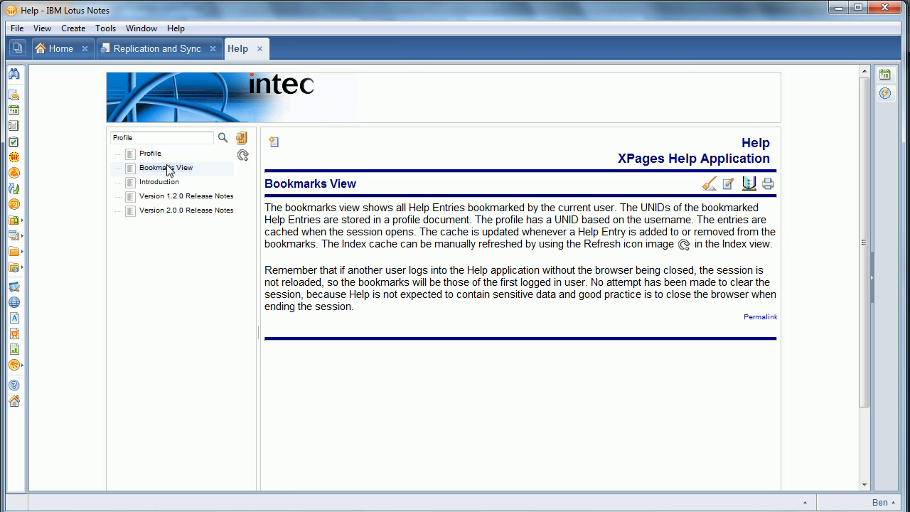
{"action": "left_click", "coordinate": [160, 182]}
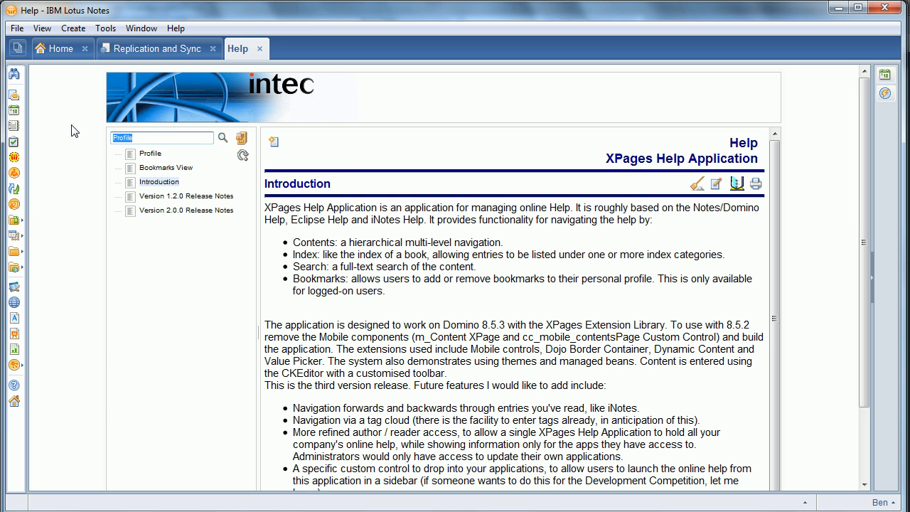
{"action": "type", "text": "INTEC"}
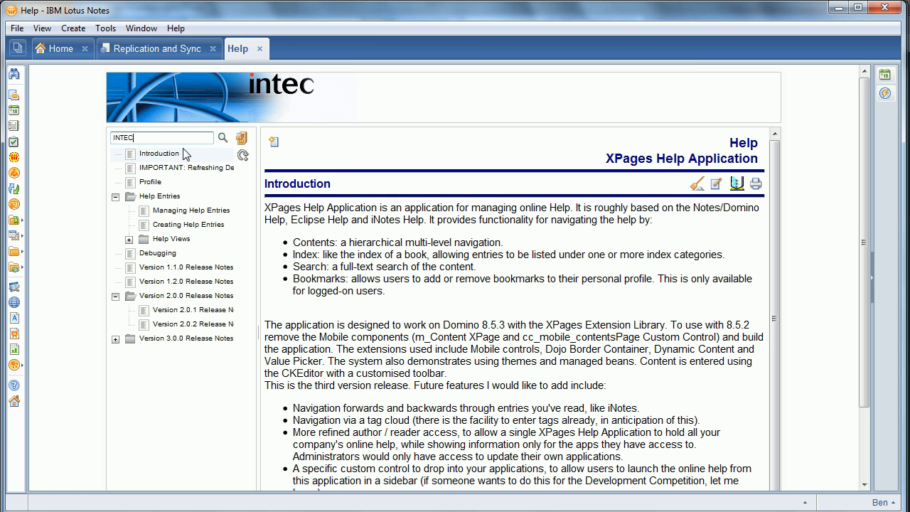
{"action": "left_click", "coordinate": [222, 138]}
{"action": "type", "text": "V"}
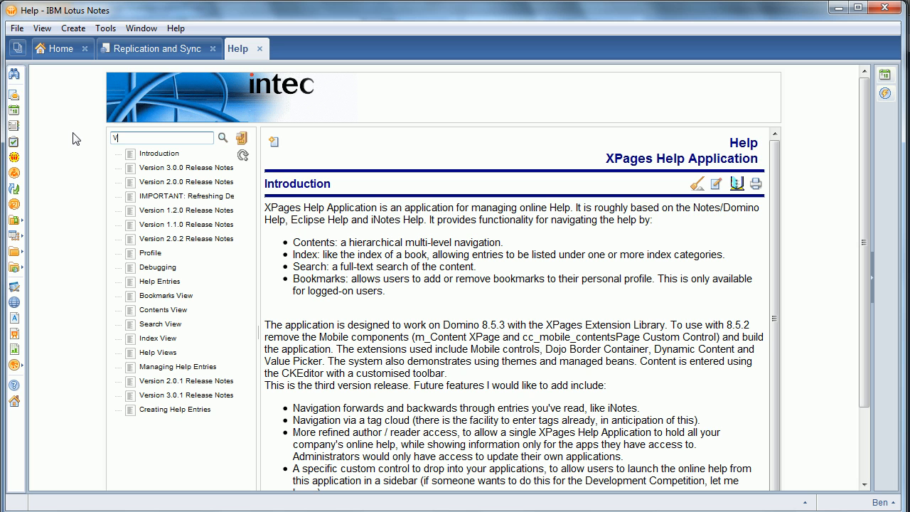
{"action": "type", "text": "iew"}
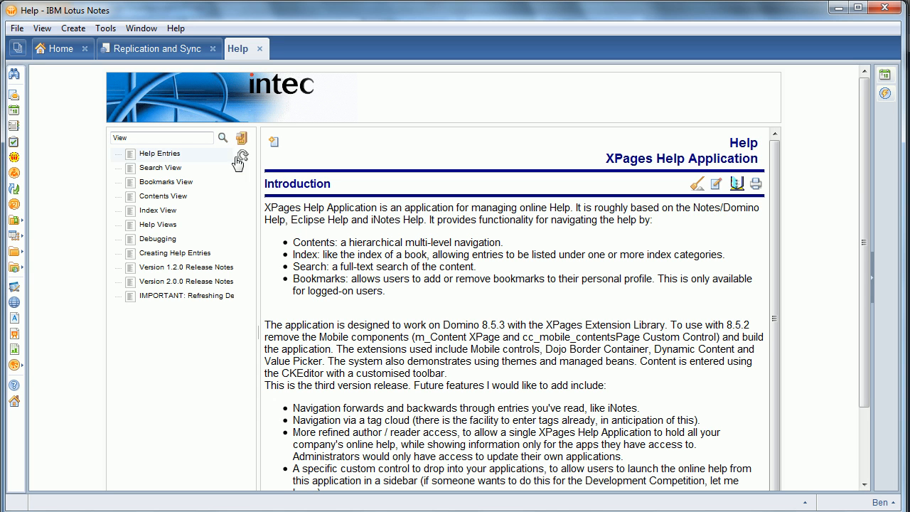
{"action": "mouse_move", "coordinate": [240, 141]}
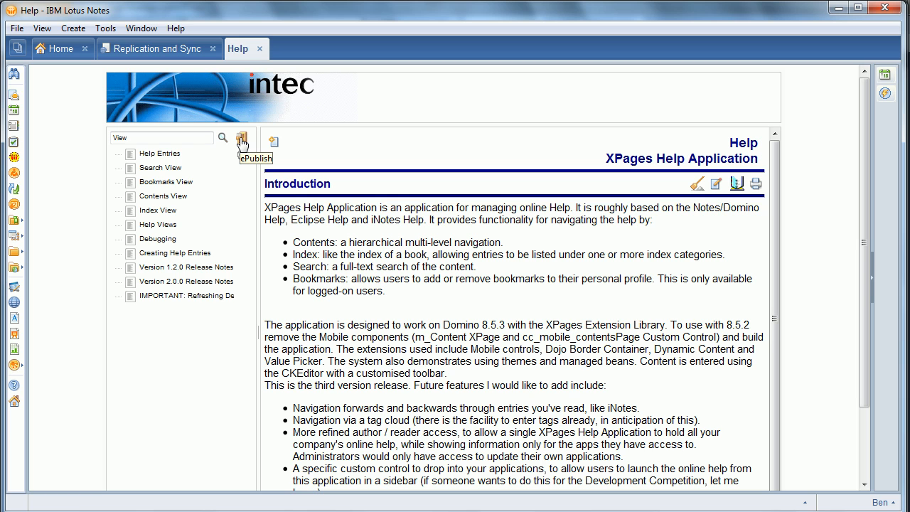
{"action": "mouse_move", "coordinate": [242, 145]}
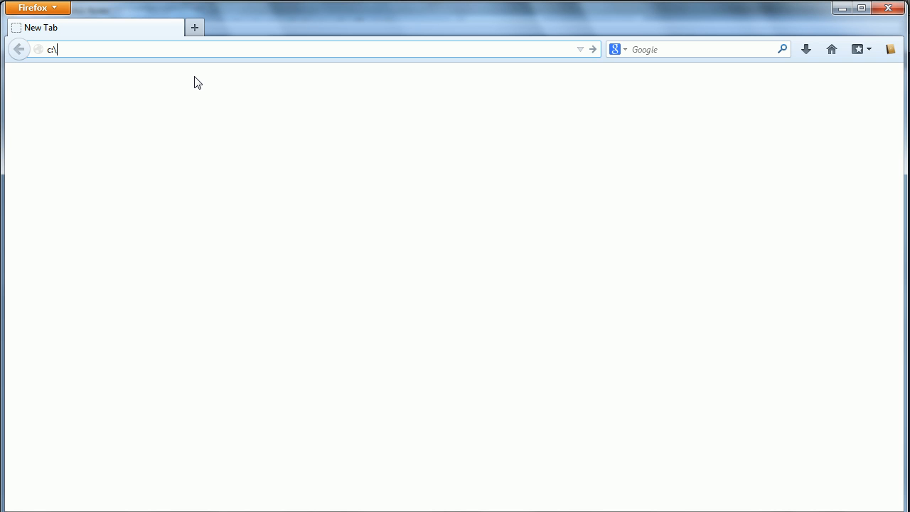
Load c:\demo\xHelp.epub in the Firefox ePub reader, showing its Table of Contents.
{"action": "type", "text": "demo\\"}
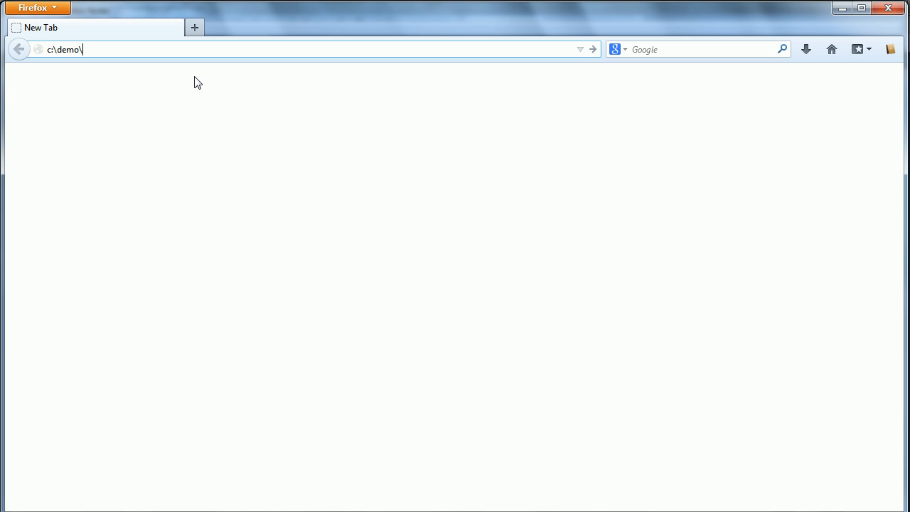
{"action": "type", "text": "xHelp"}
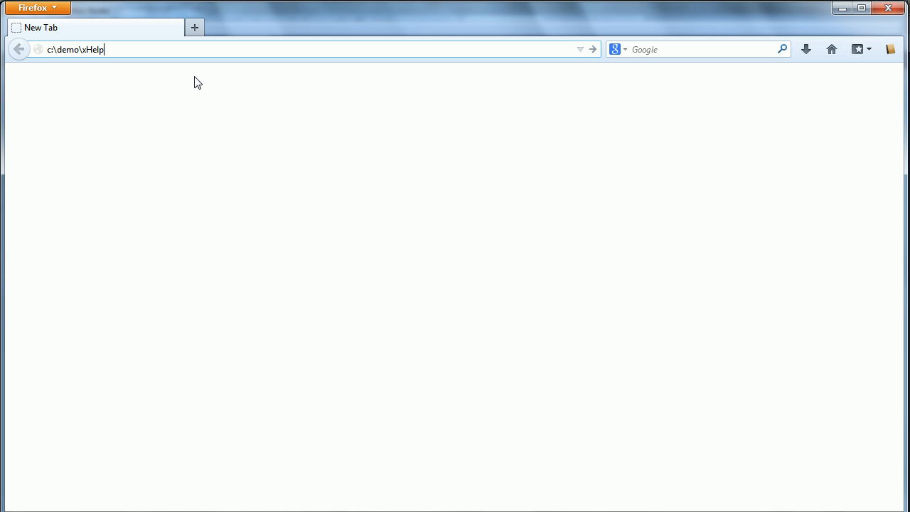
{"action": "type", "text": ".epub"}
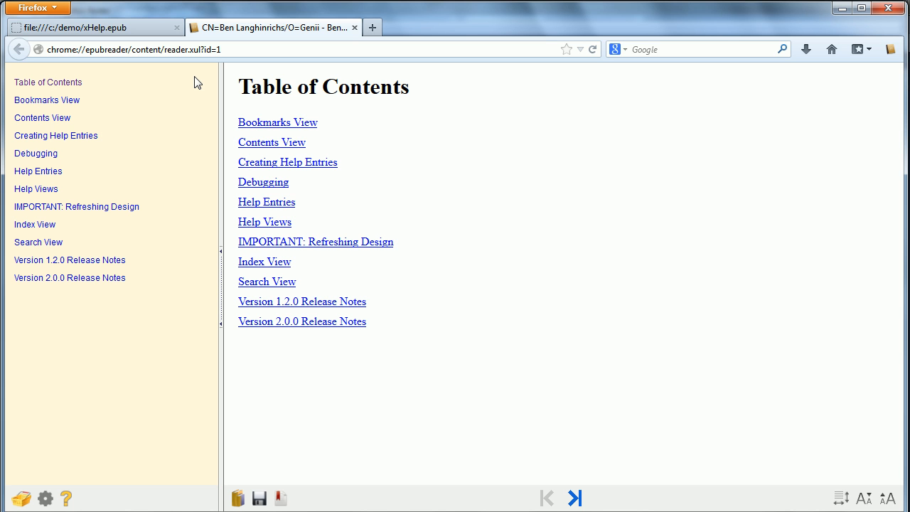
{"action": "mouse_move", "coordinate": [273, 125]}
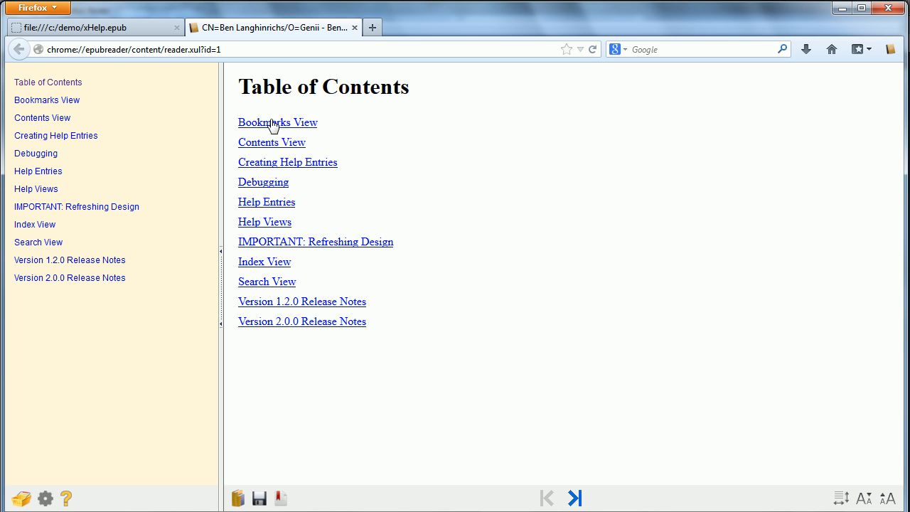
Read the Bookmarks View chapter and page forward to the Debugging chapter.
{"action": "left_click", "coordinate": [277, 122]}
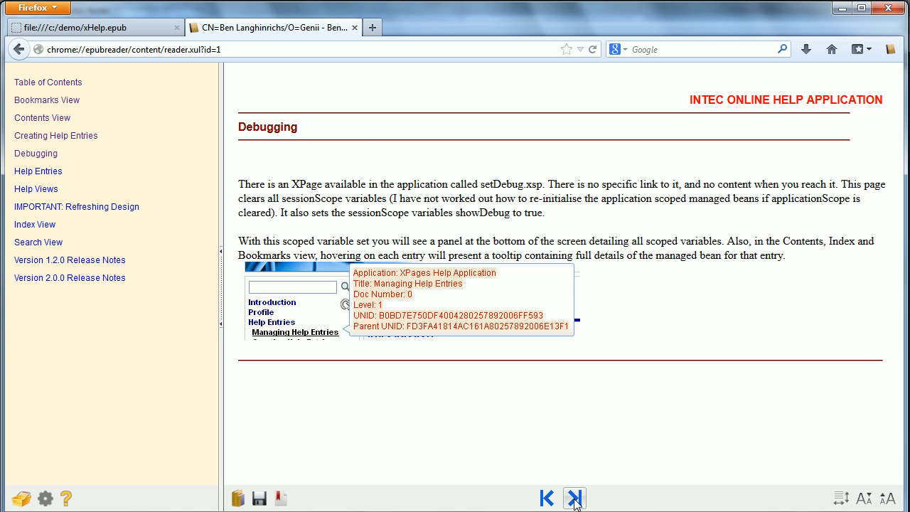
{"action": "left_click", "coordinate": [575, 500]}
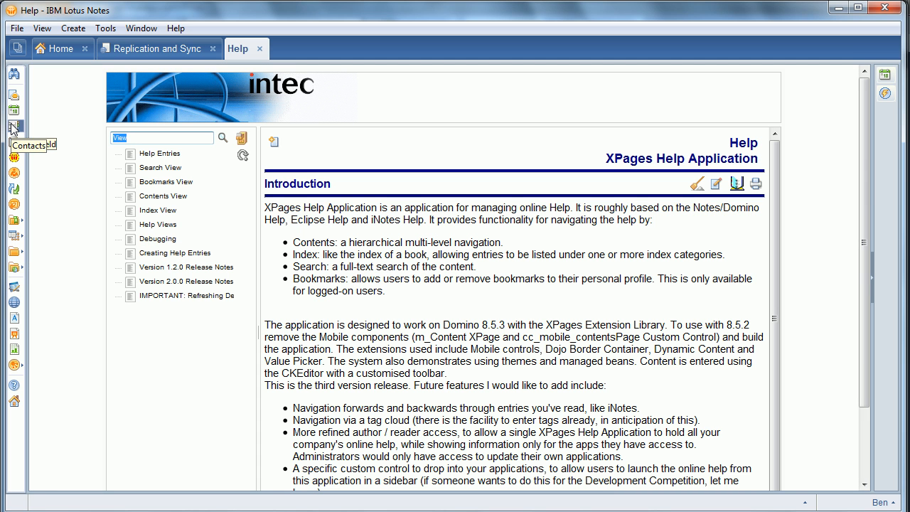
Search the help navigator for 'bookmarks', listing Managing Help Entries and Bookmarks View.
{"action": "type", "text": "b"}
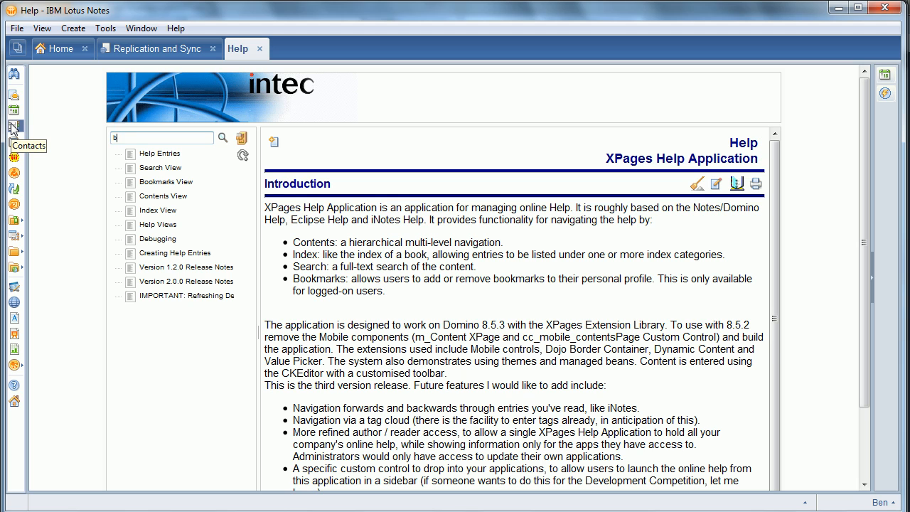
{"action": "type", "text": "ookmarks"}
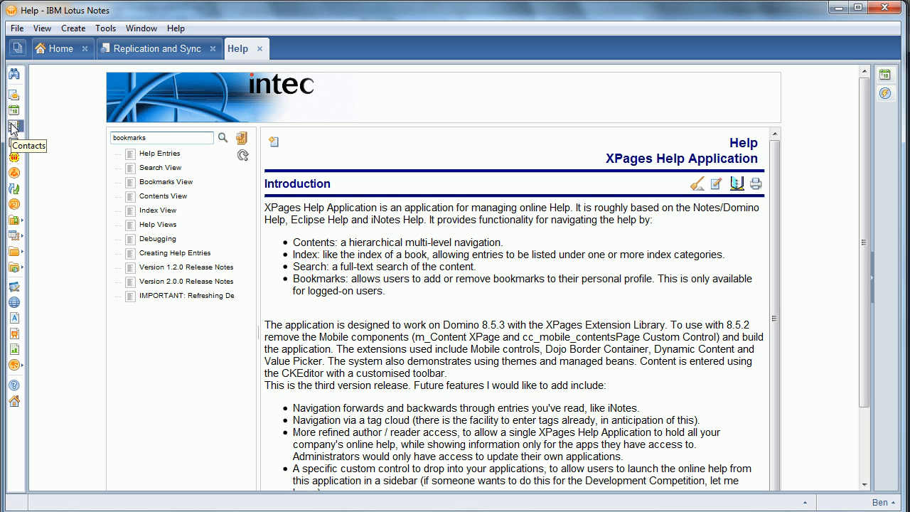
{"action": "mouse_move", "coordinate": [220, 136]}
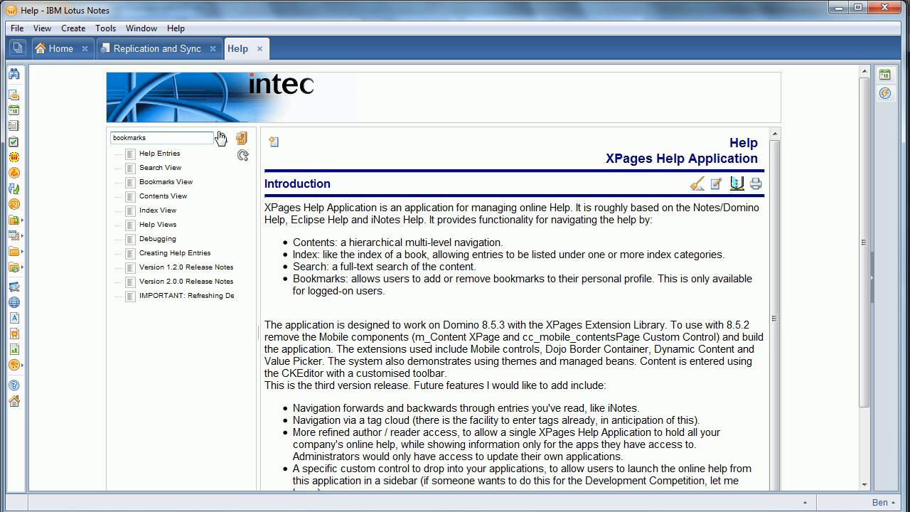
{"action": "left_click", "coordinate": [224, 138]}
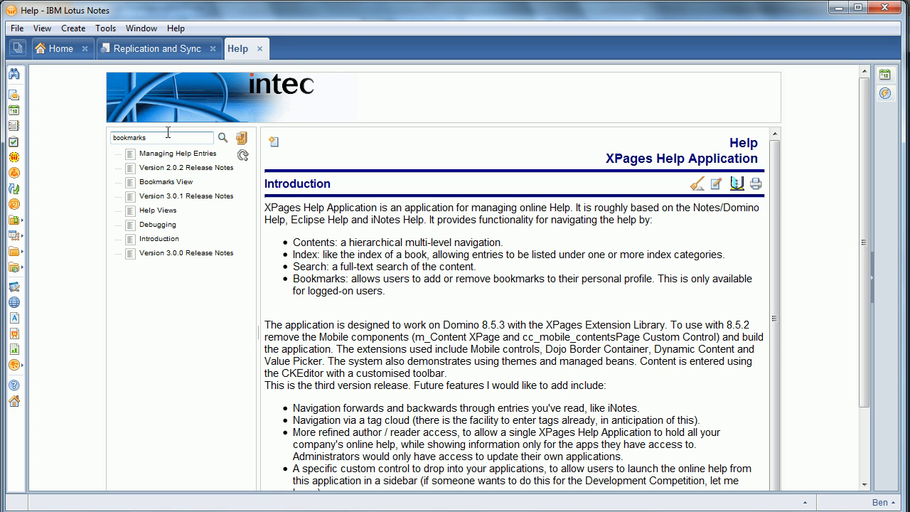
{"action": "mouse_move", "coordinate": [173, 150]}
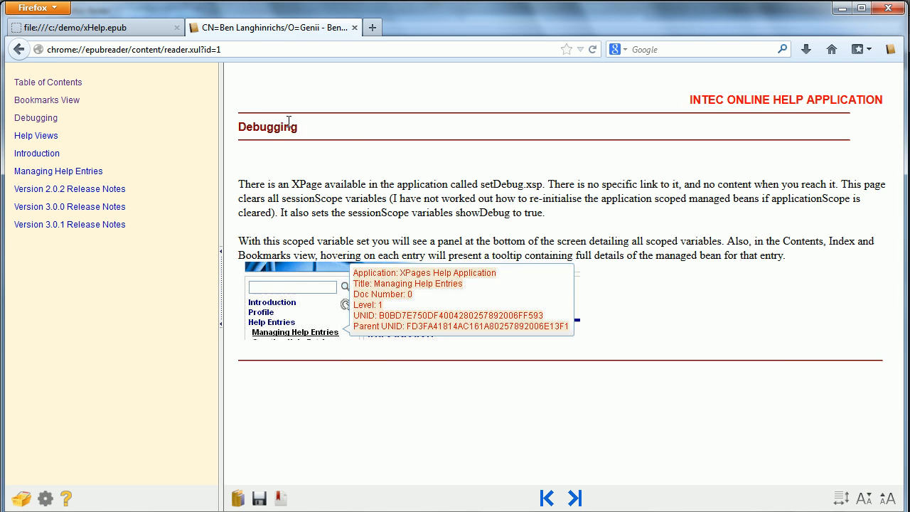
Reload the re-exported xHelp.epub showing its eight bookmark-matching entries.
{"action": "left_click", "coordinate": [59, 171]}
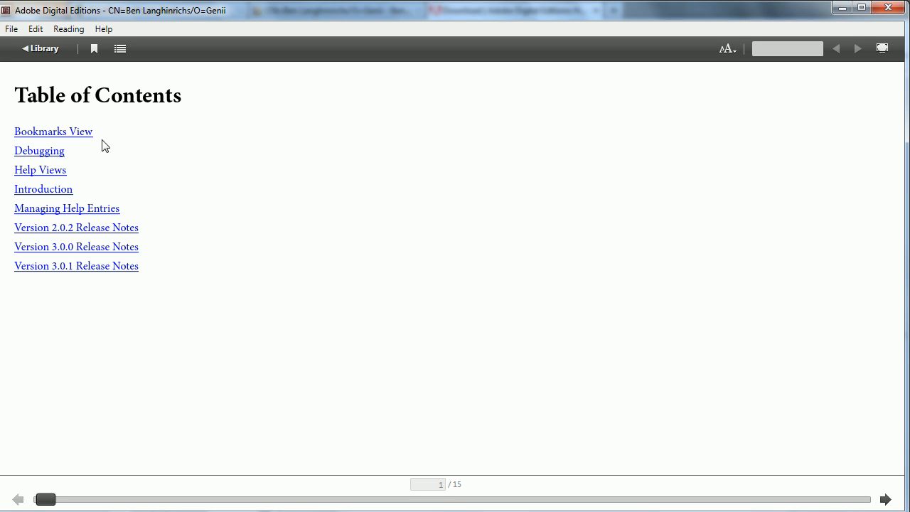
Read the Bookmarks View chapter in Adobe Digital Editions and page forward.
{"action": "left_click", "coordinate": [54, 131]}
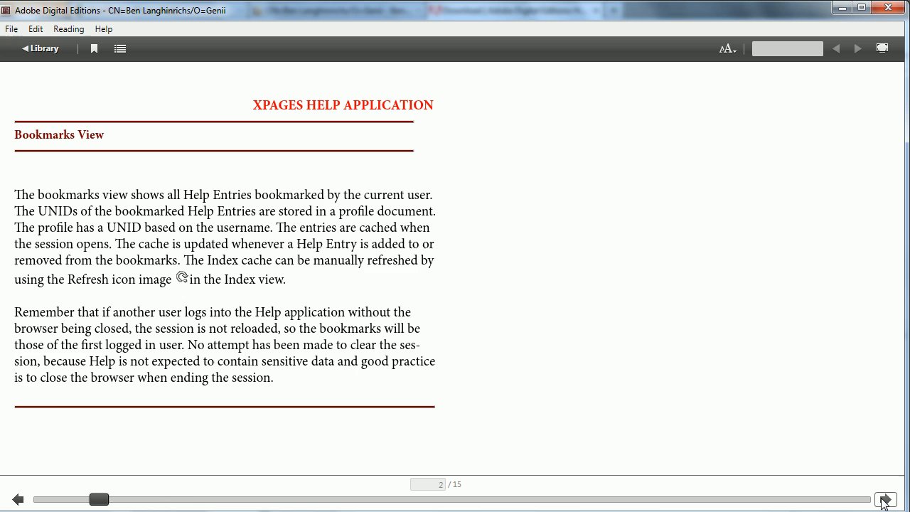
{"action": "left_click", "coordinate": [886, 501]}
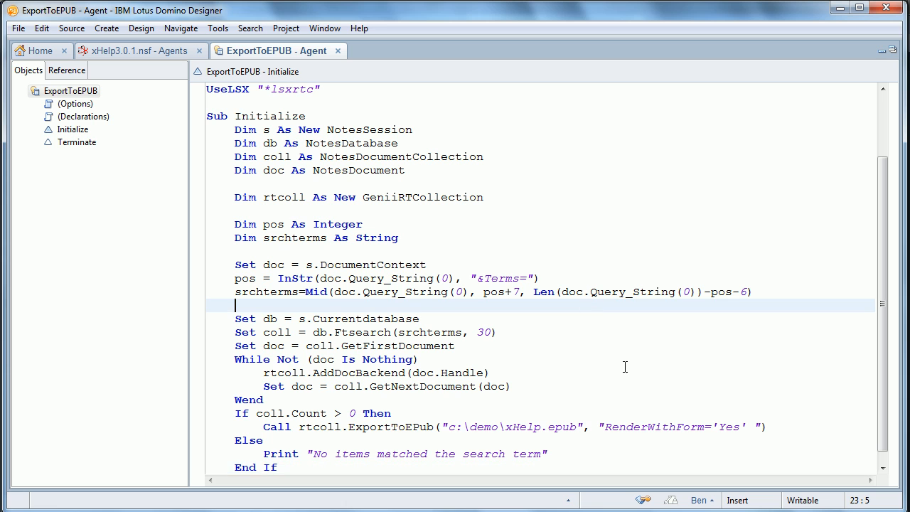
{"action": "mouse_move", "coordinate": [381, 279]}
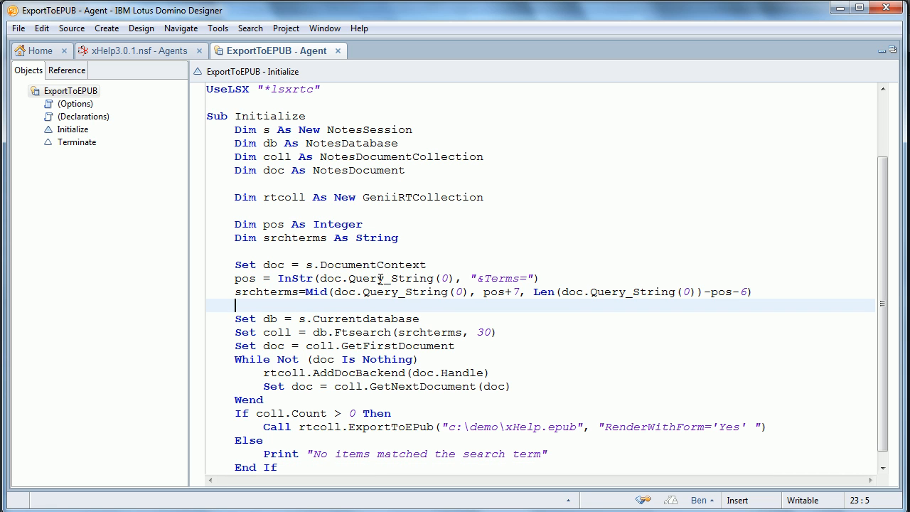
{"action": "mouse_move", "coordinate": [396, 265]}
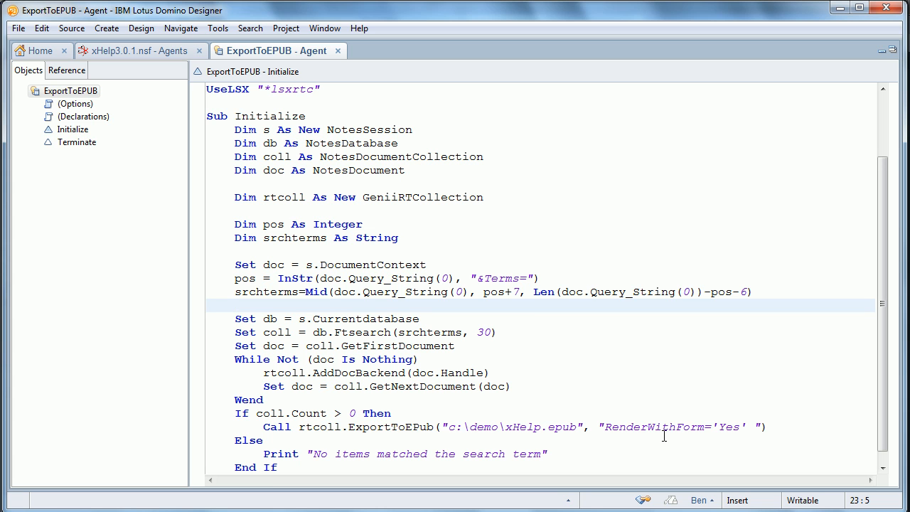
{"action": "mouse_move", "coordinate": [458, 408]}
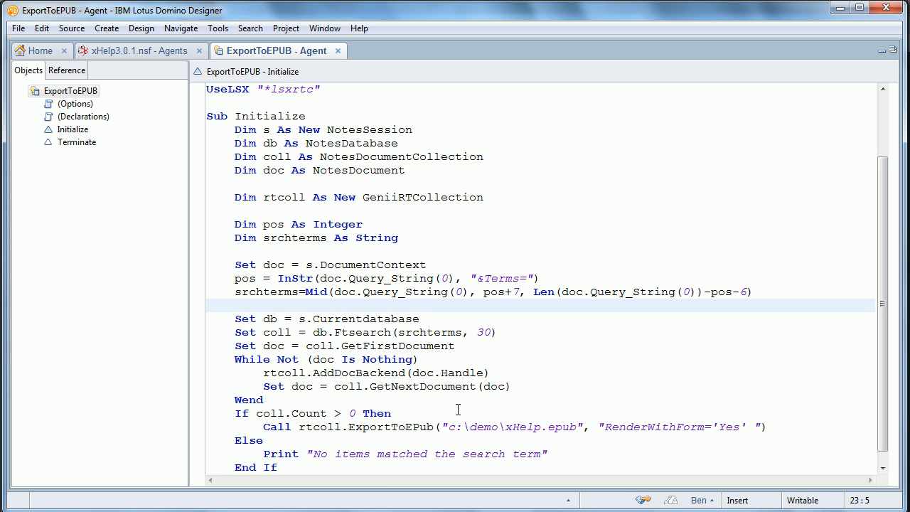